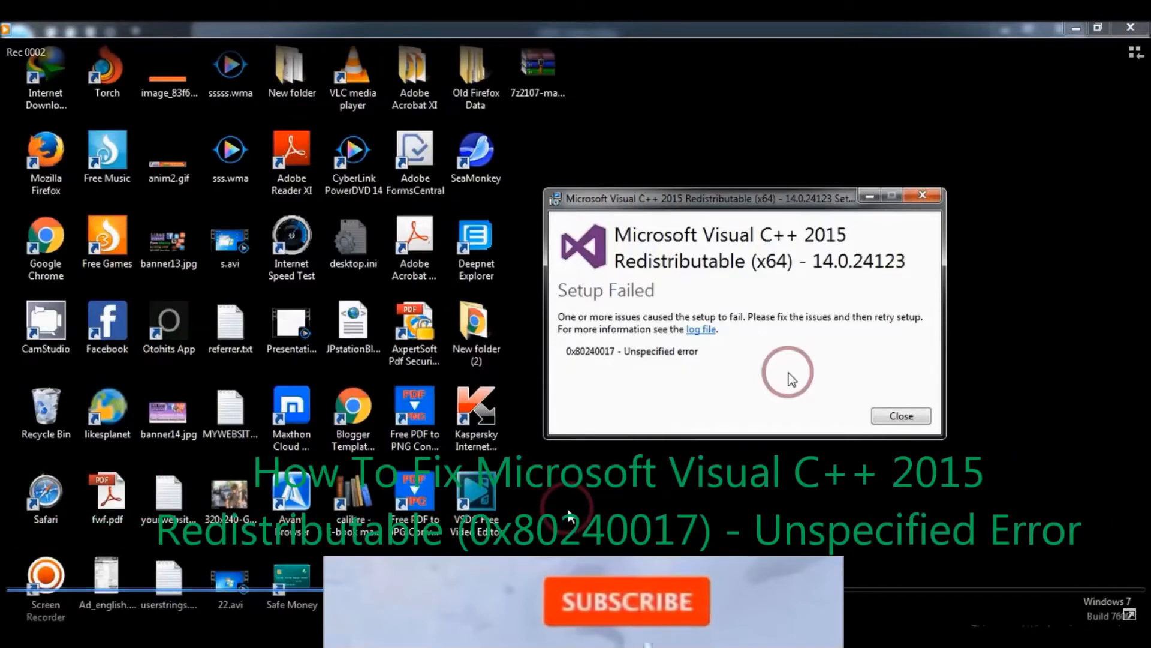
Move from the 0x80240017 setup failure to the Visual C++ 2015 download page.
left_click_drag(705, 197, 756, 206)
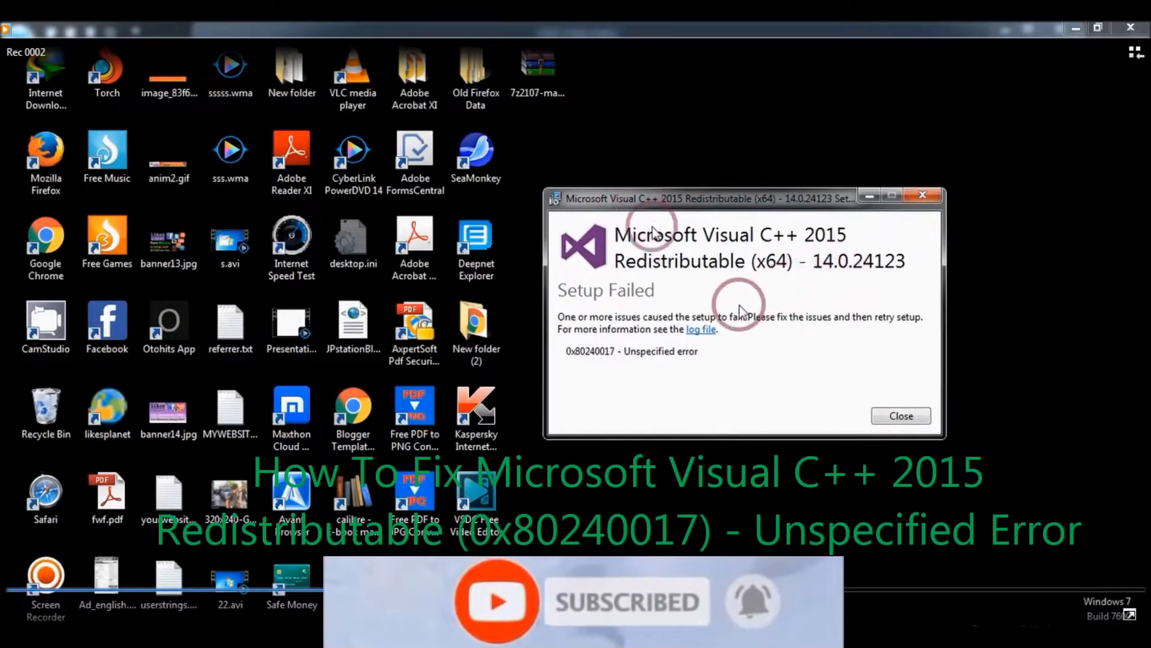
mouse_move(720, 365)
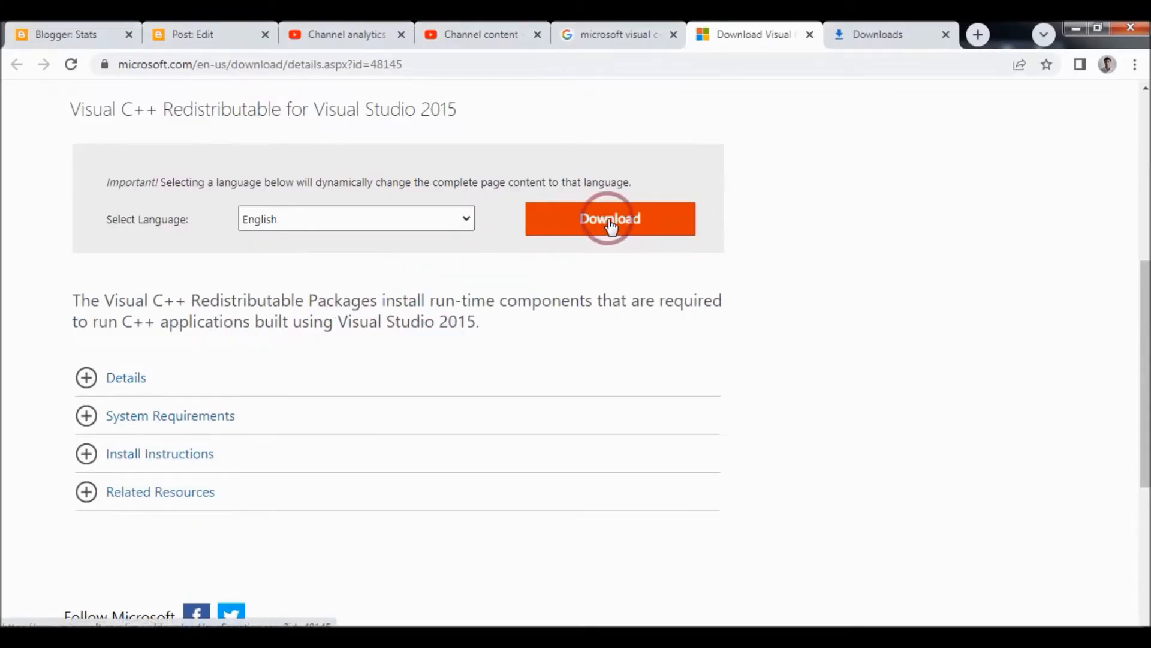
Select vc_redist.x64.exe from the Visual C++ 2015 download list and start the download.
left_click(609, 218)
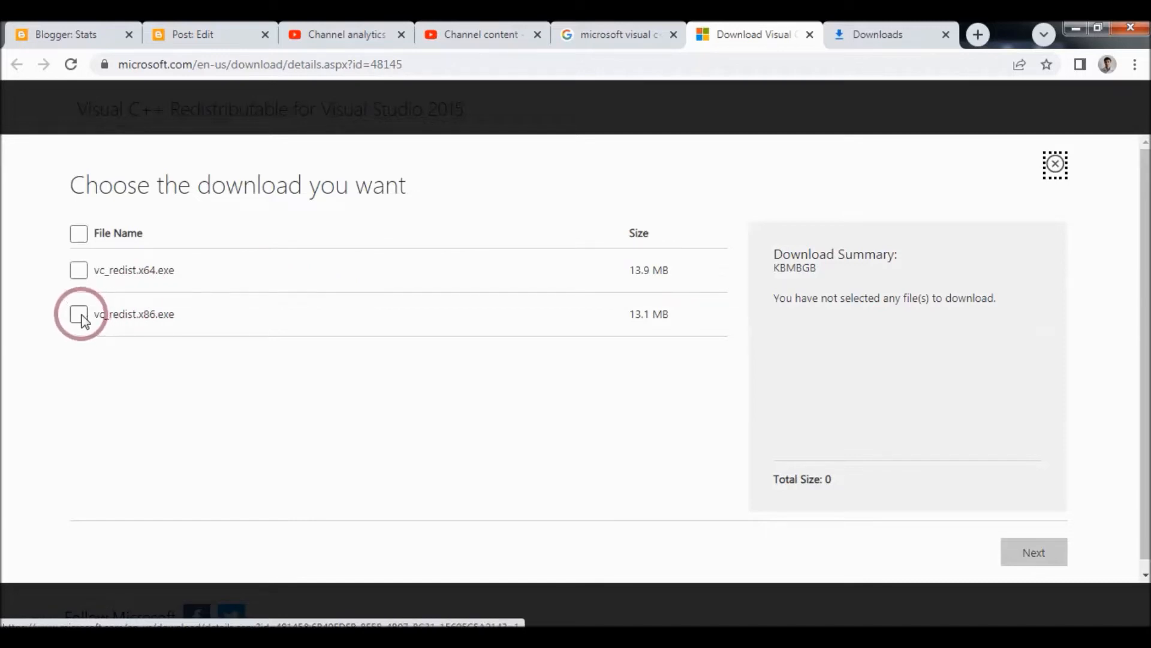
mouse_move(78, 270)
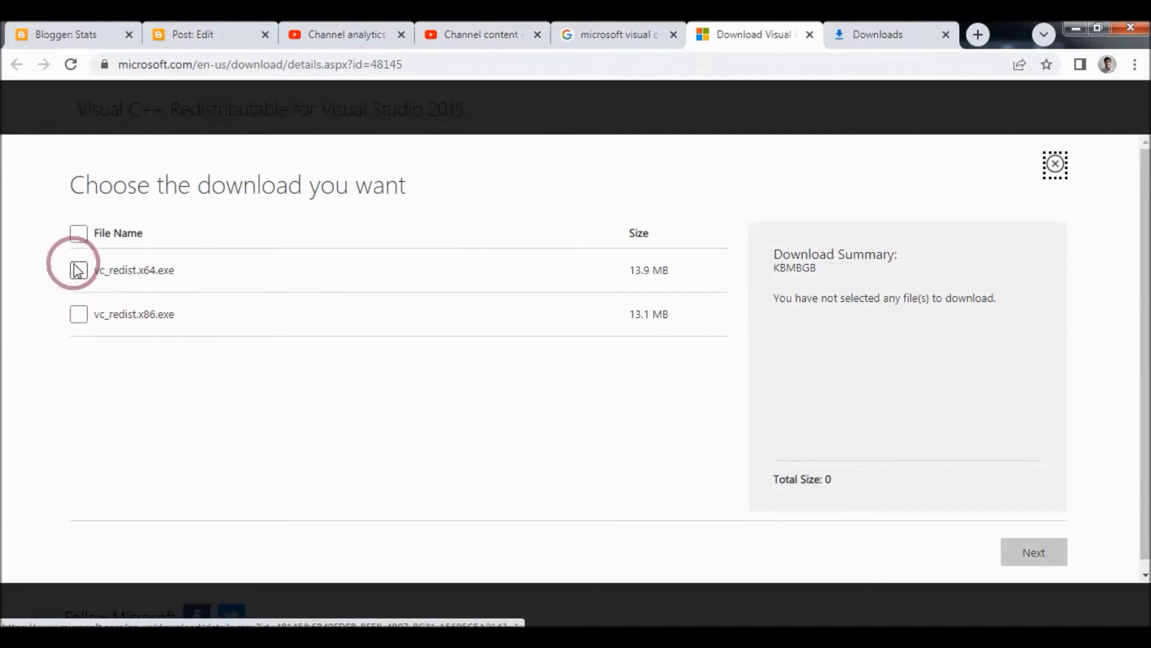
mouse_move(81, 275)
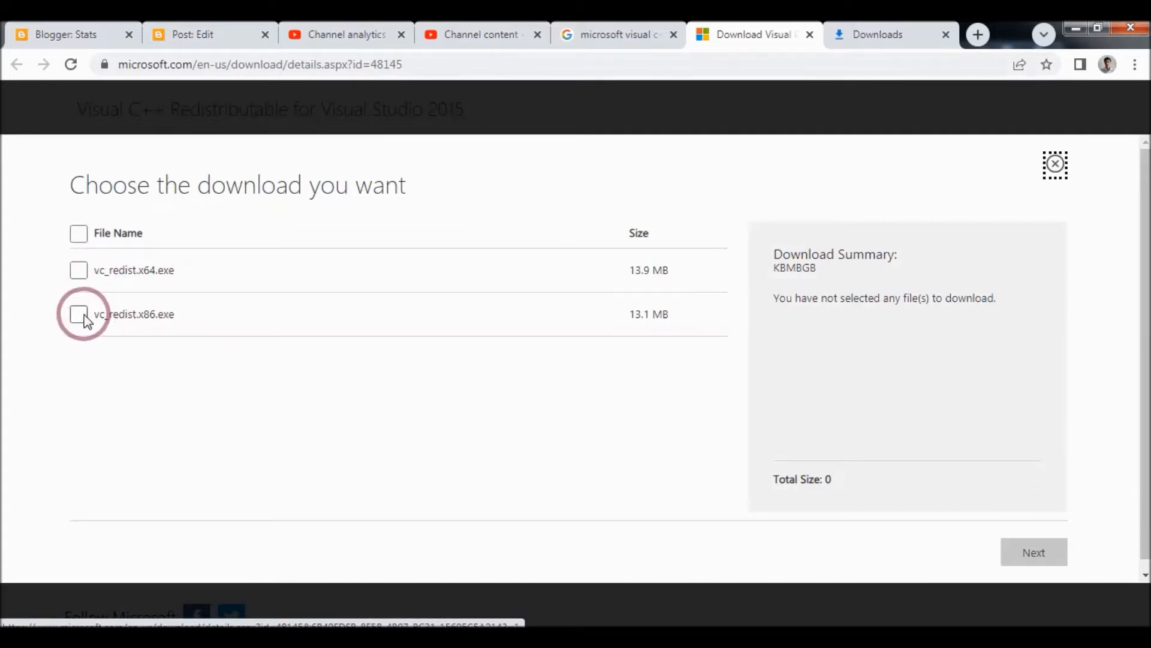
mouse_move(79, 269)
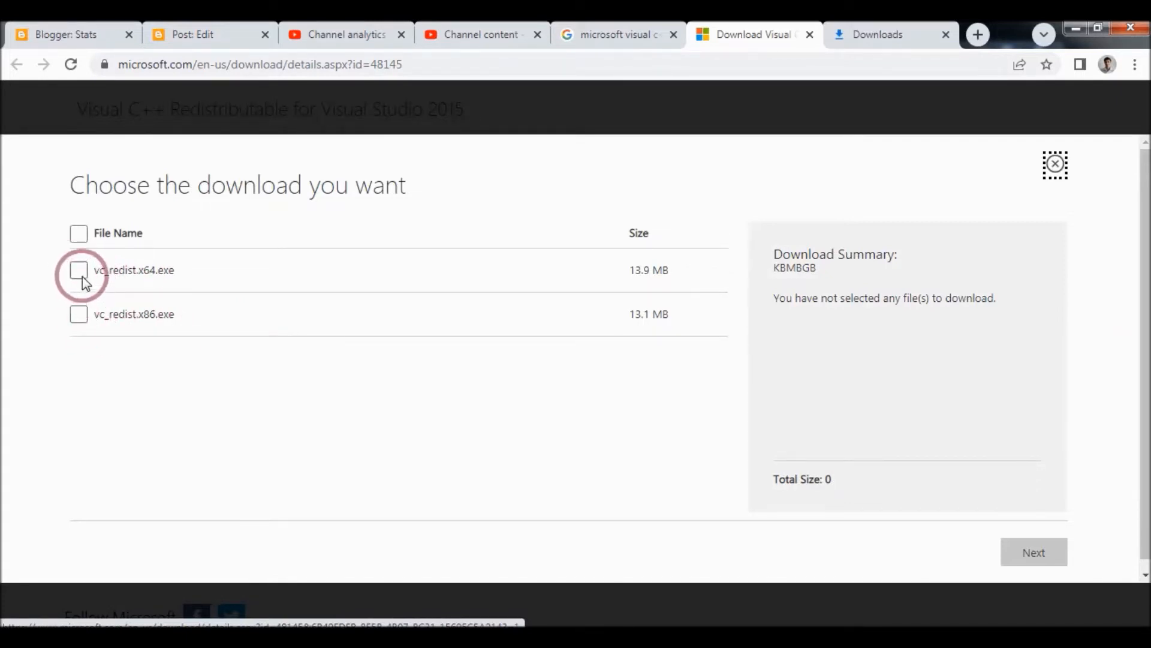
mouse_move(924, 500)
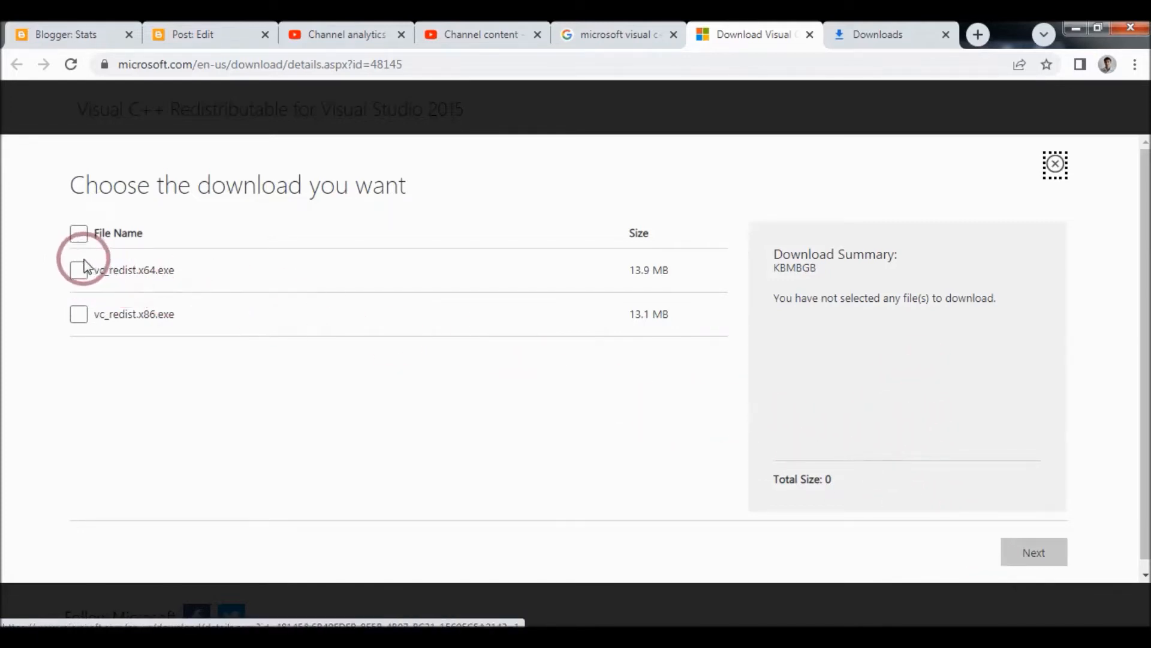
left_click(78, 269)
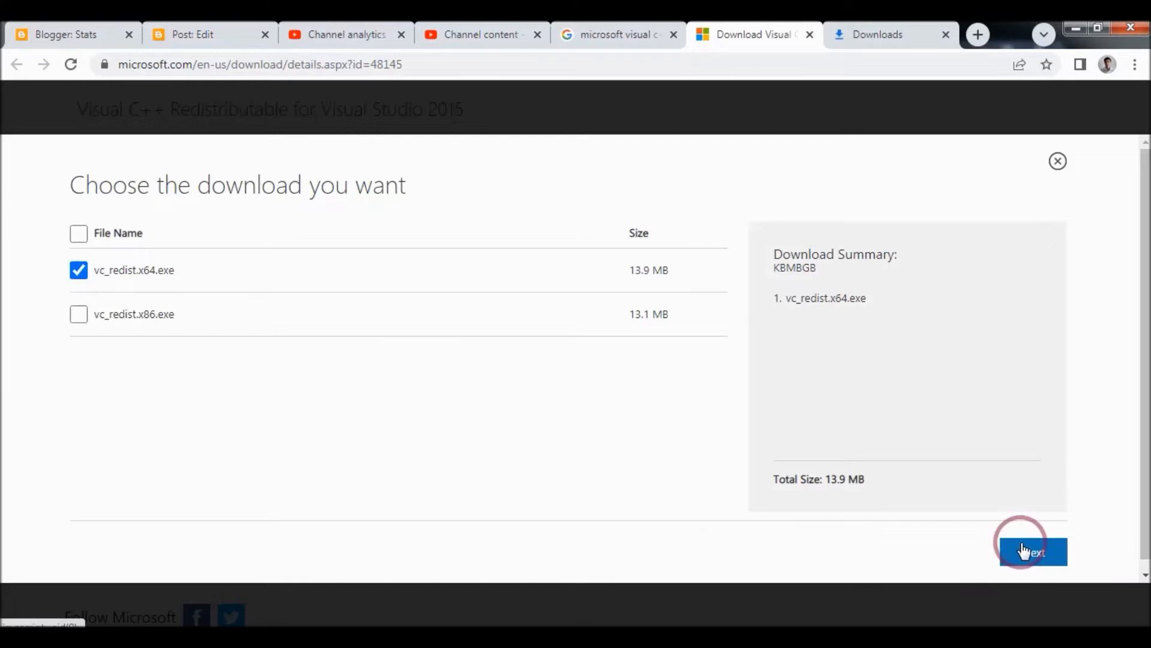
left_click(1031, 552)
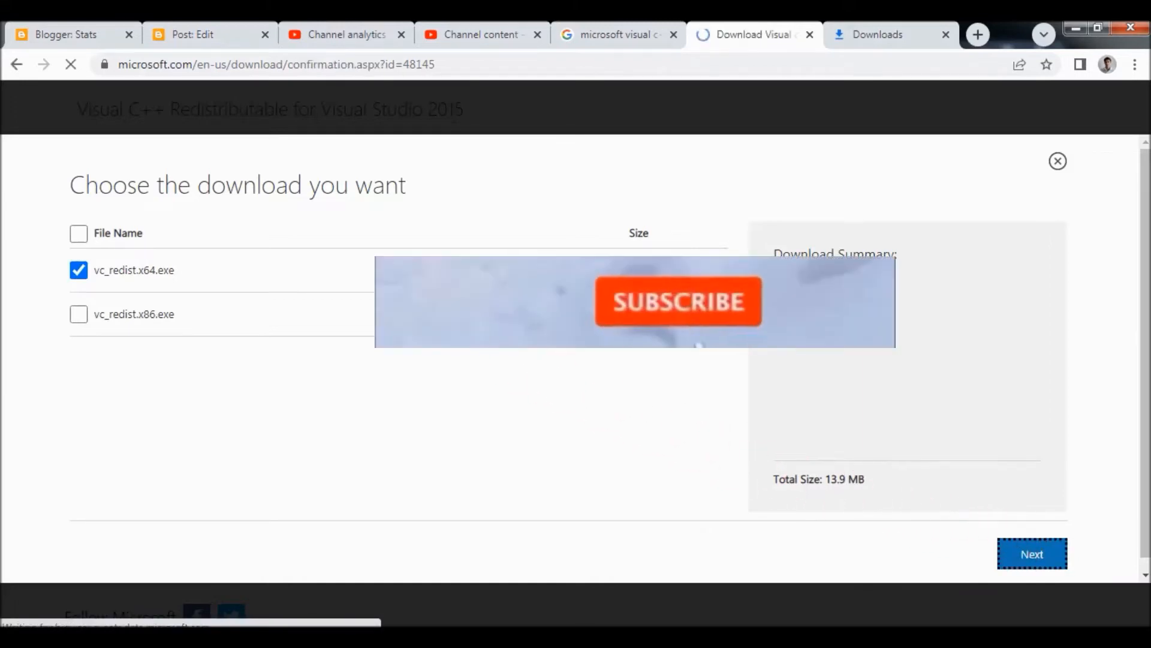
left_click(1031, 553)
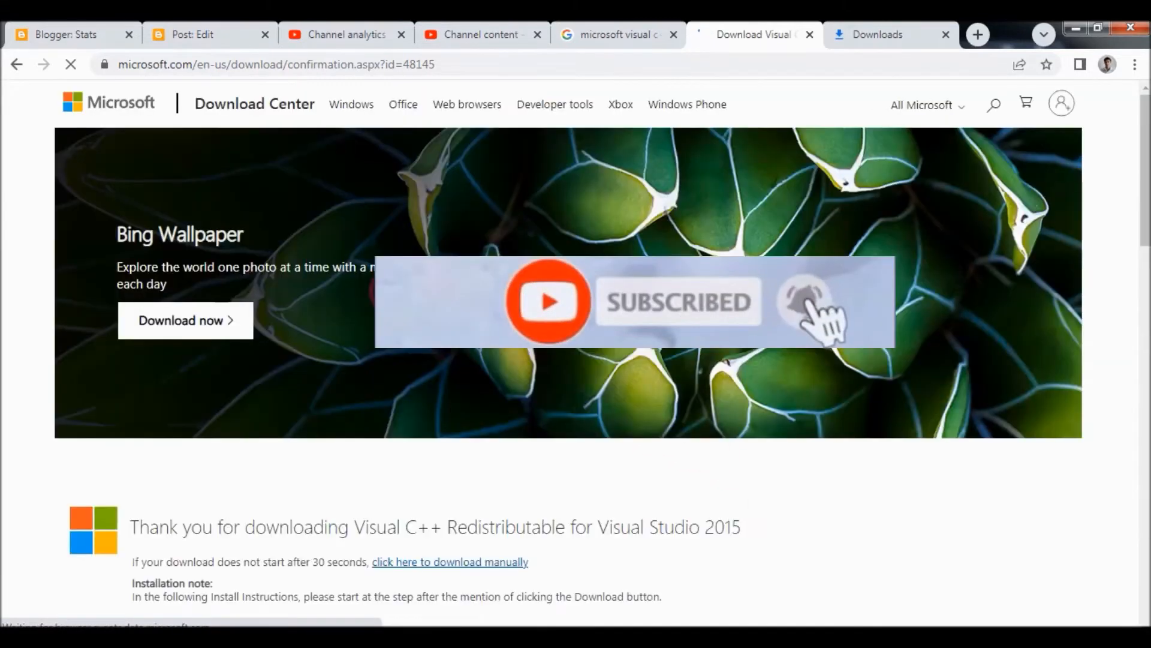
scroll("down", 3)
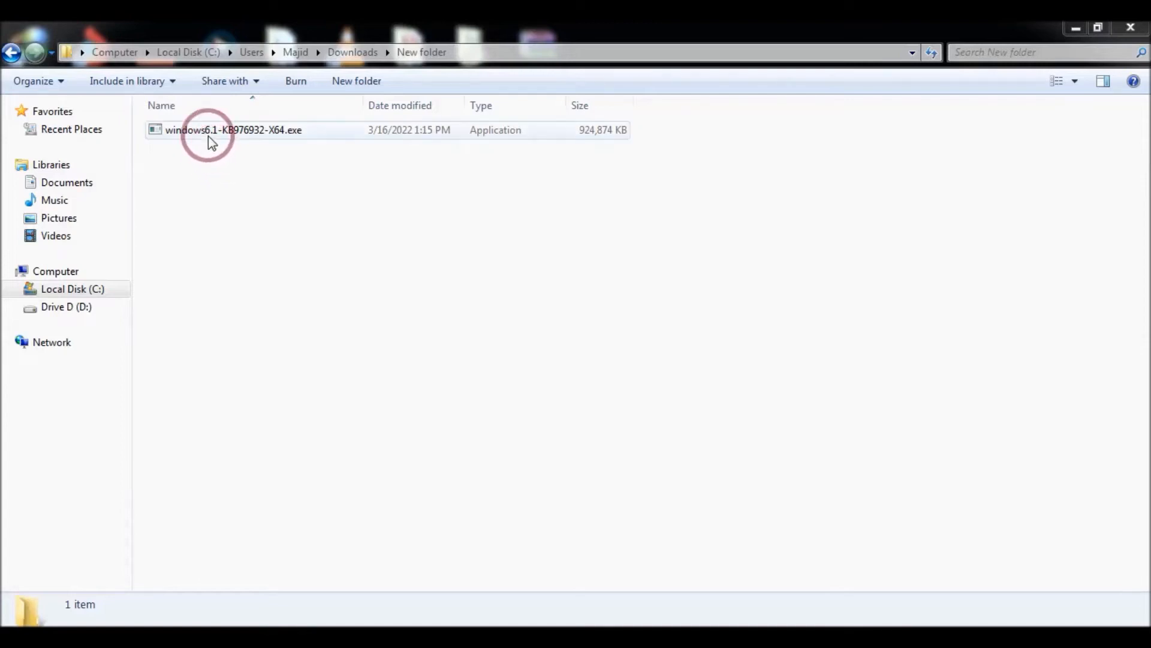
Run windows6.1-KB976932-X64.exe to install Service Pack 1, then close the completion message.
double_click(235, 130)
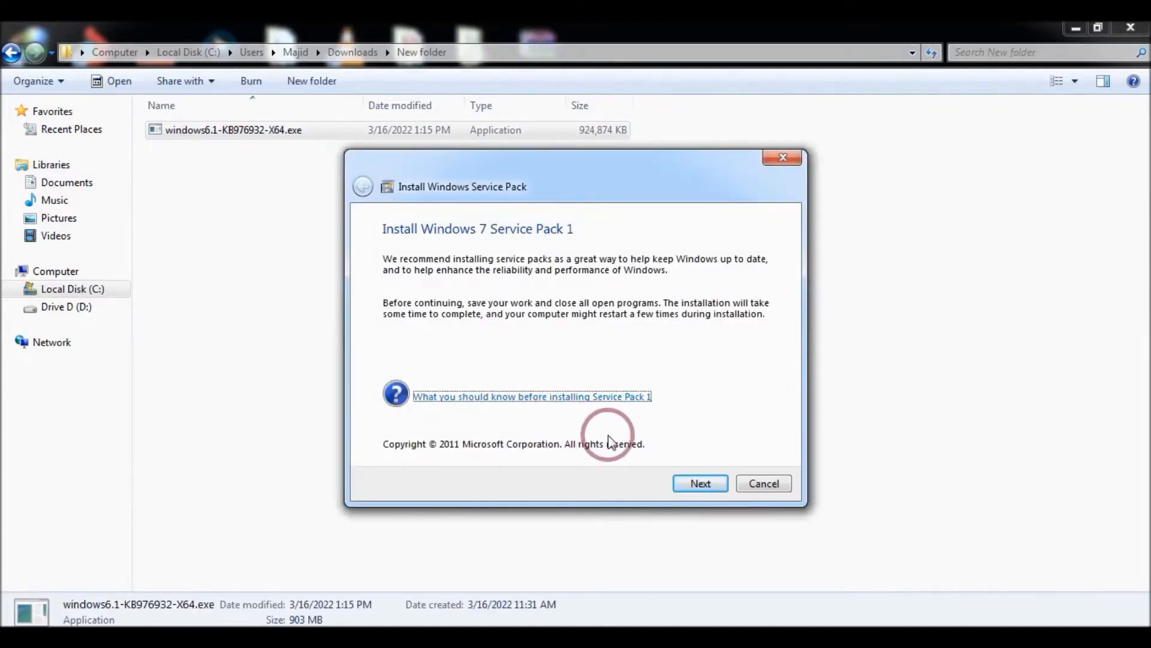
left_click(699, 483)
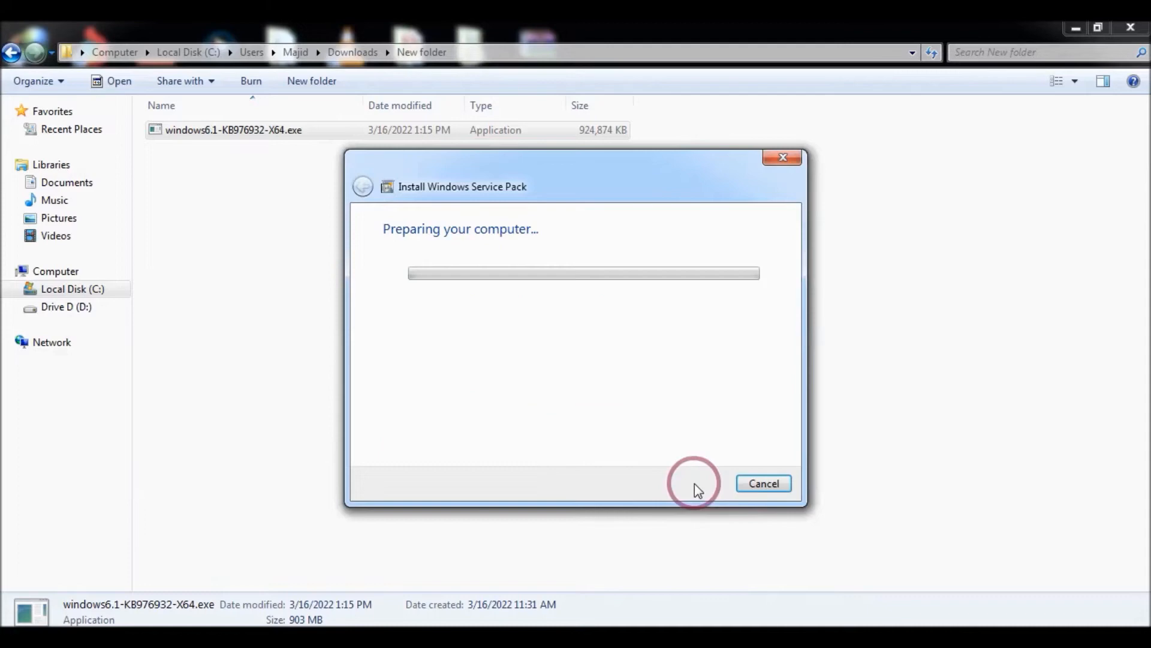
mouse_move(455, 341)
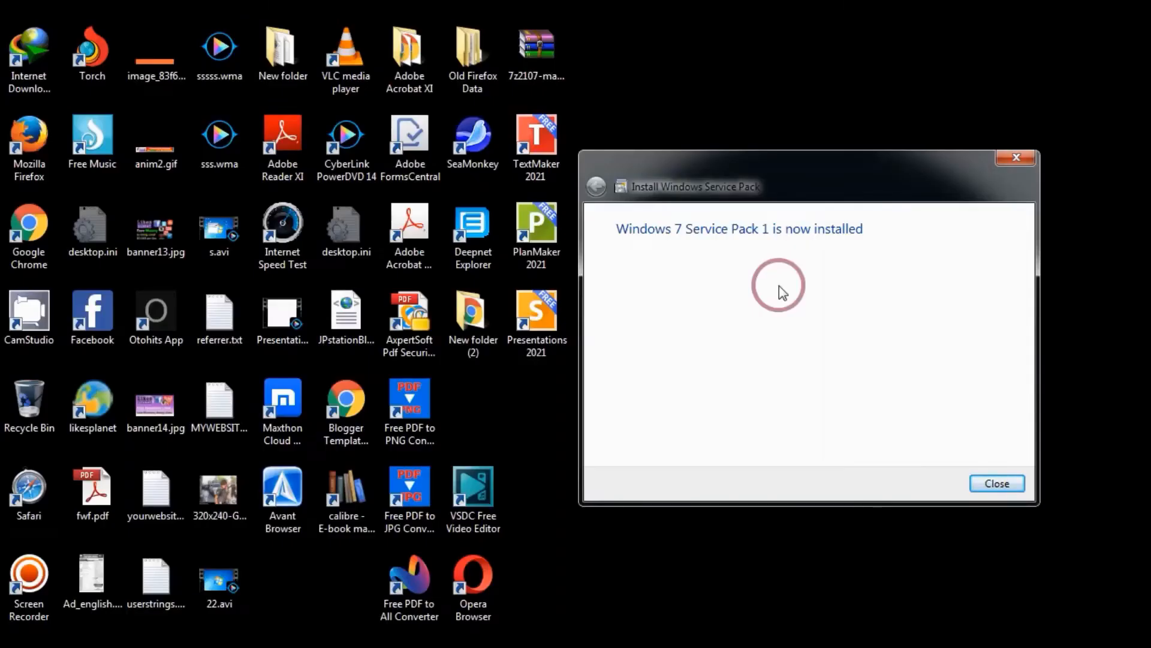
mouse_move(724, 221)
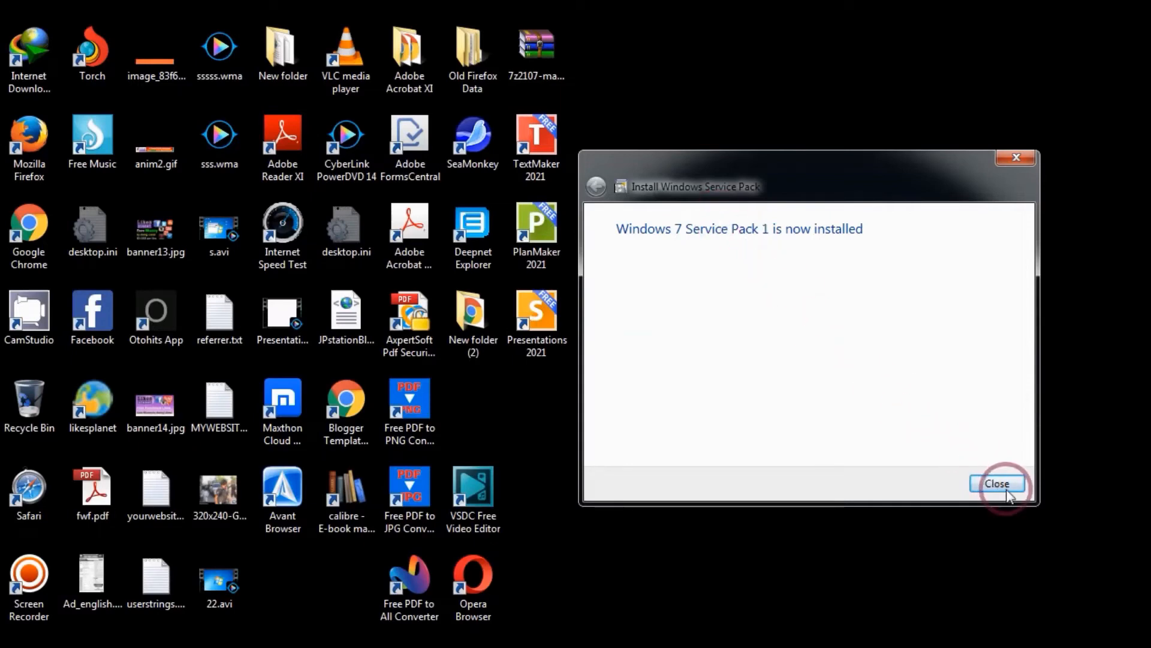
left_click(998, 483)
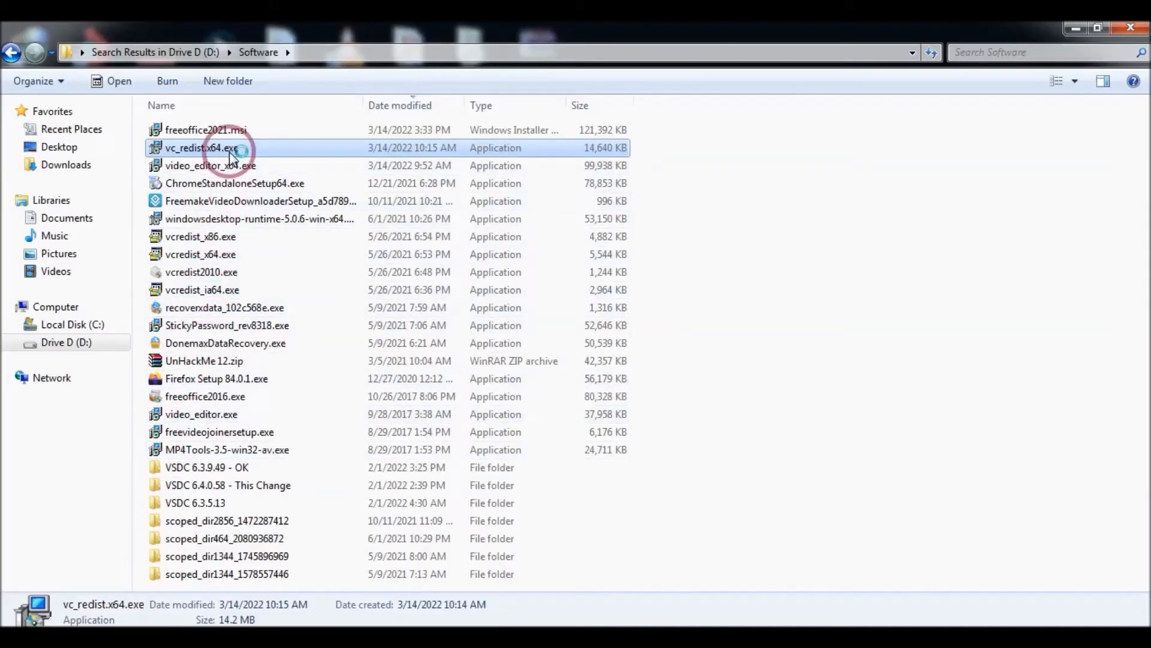
double_click(202, 148)
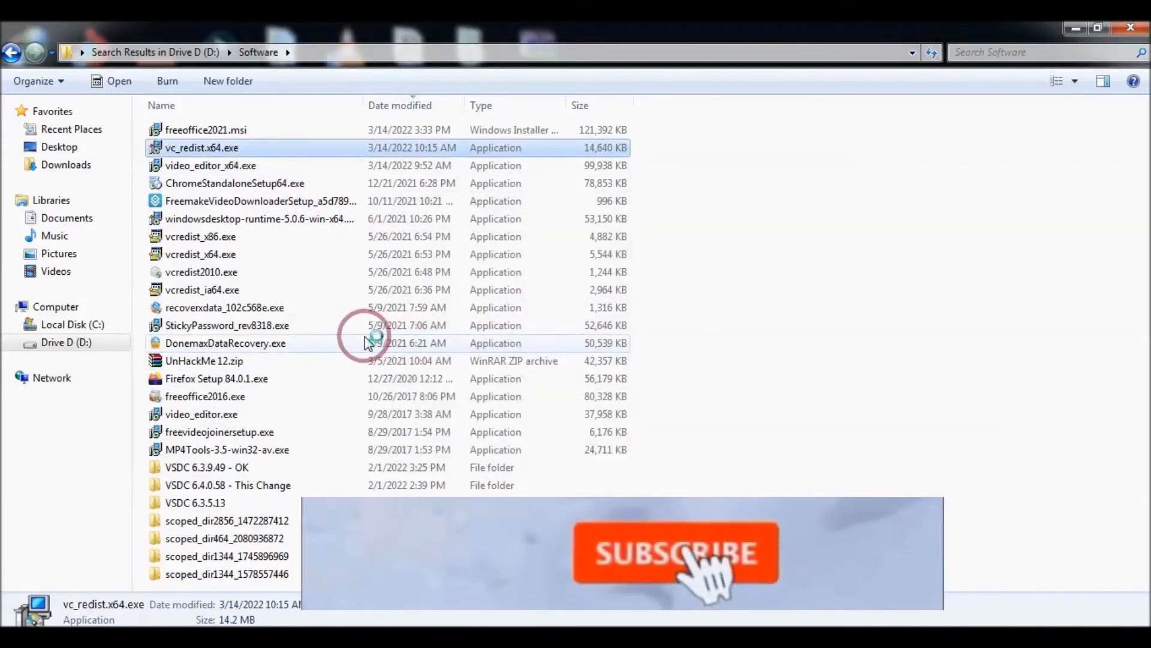
double_click(202, 147)
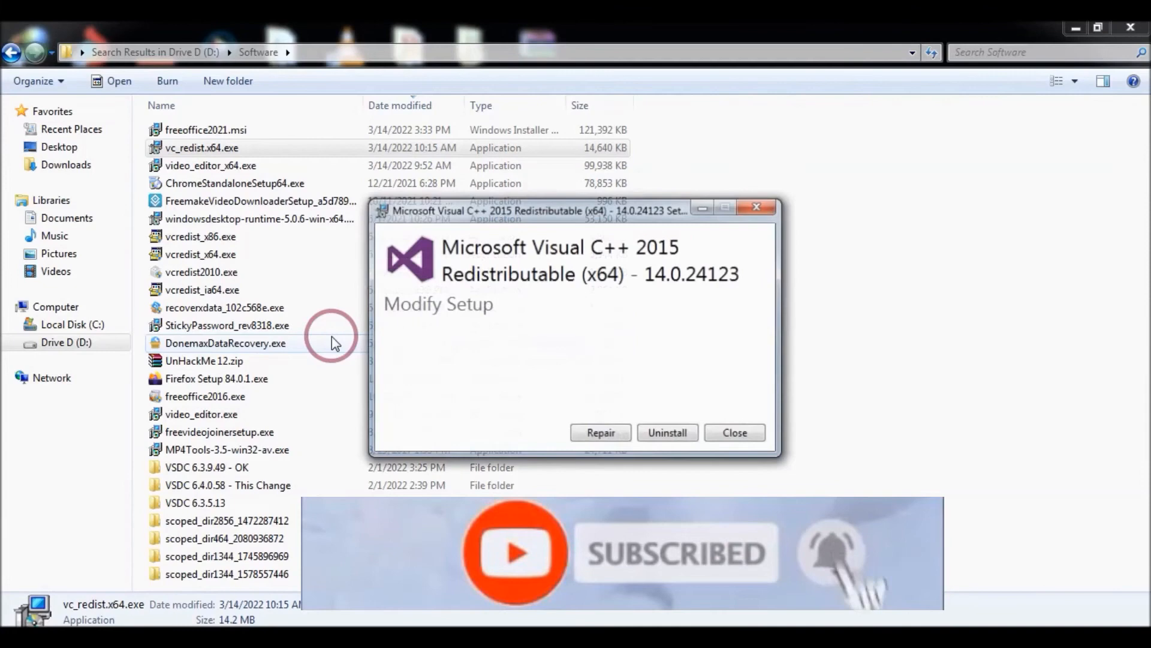
mouse_move(667, 433)
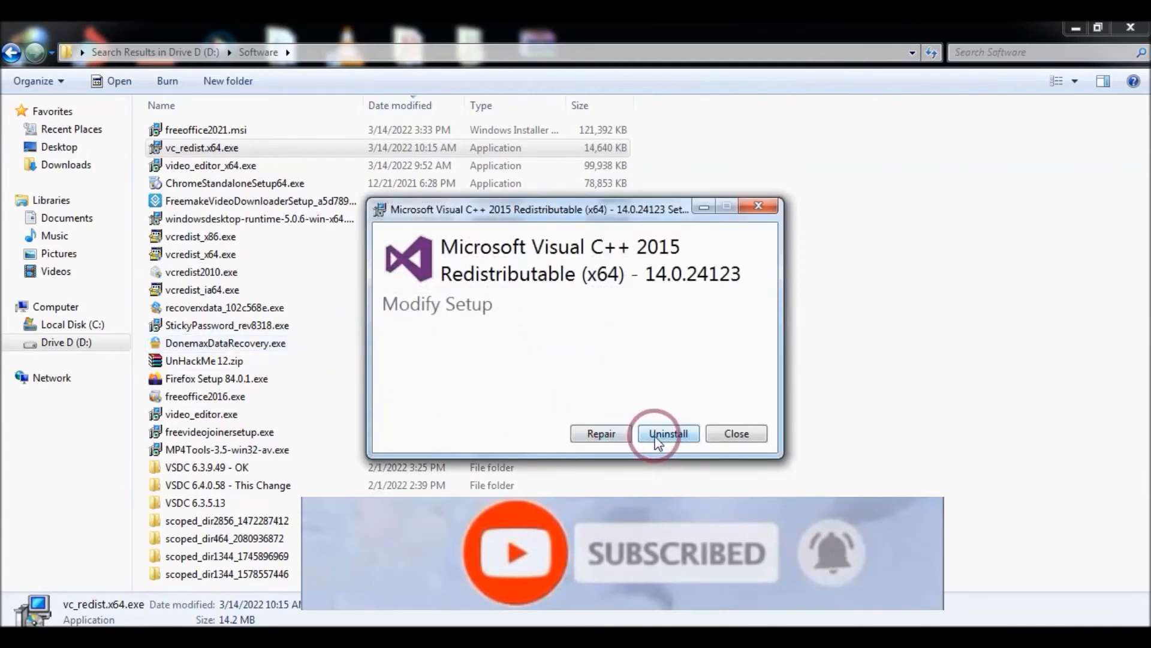
left_click(667, 433)
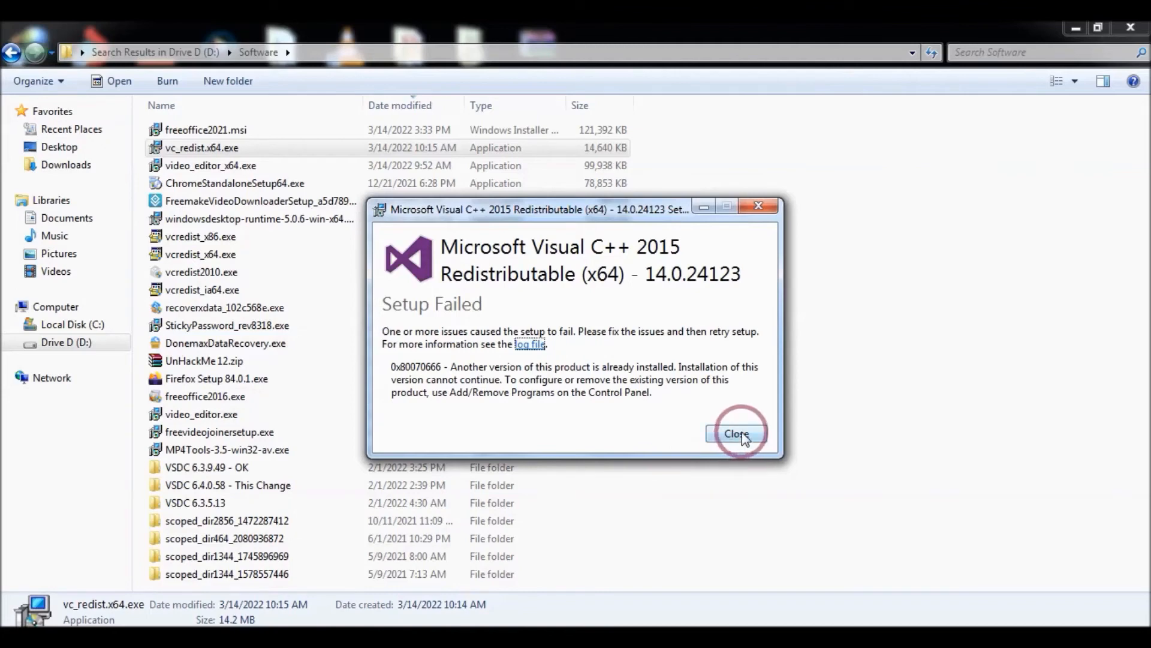
left_click(736, 433)
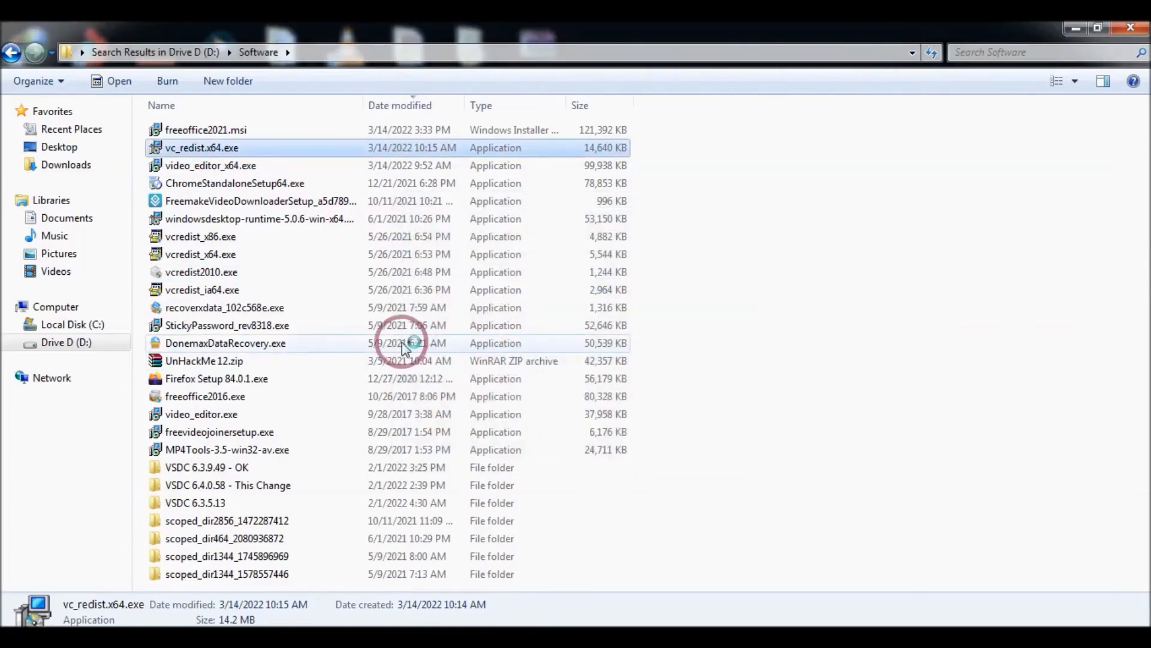
Rerun vc_redist.x64.exe and close the Setup Successful dialog.
double_click(202, 148)
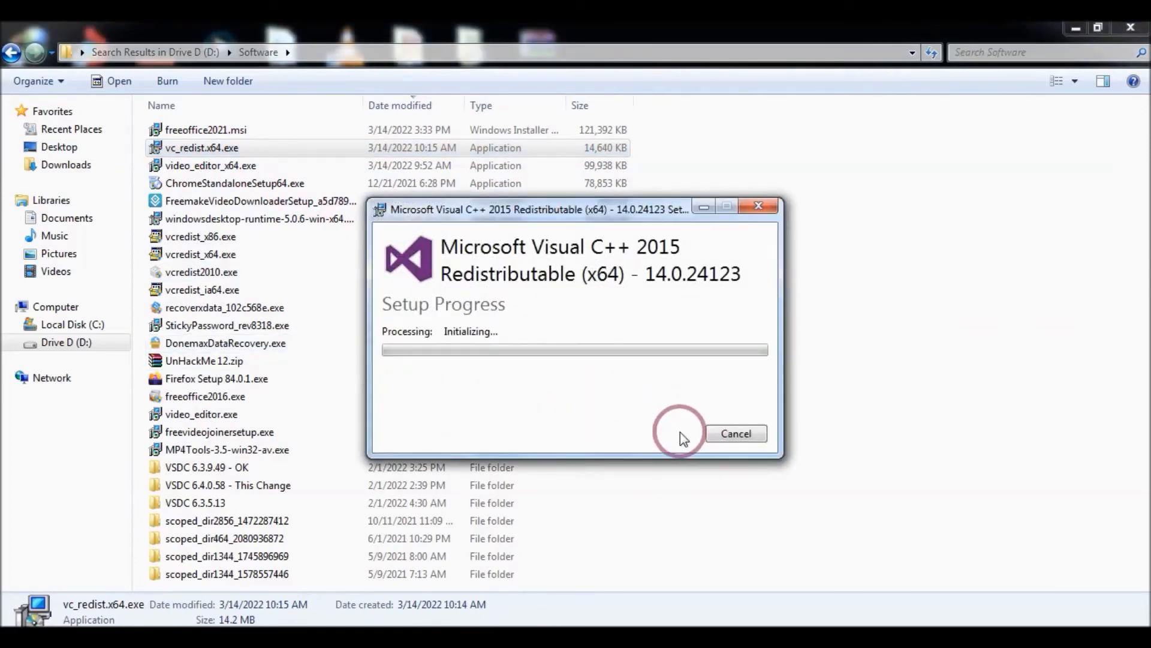
mouse_move(546, 376)
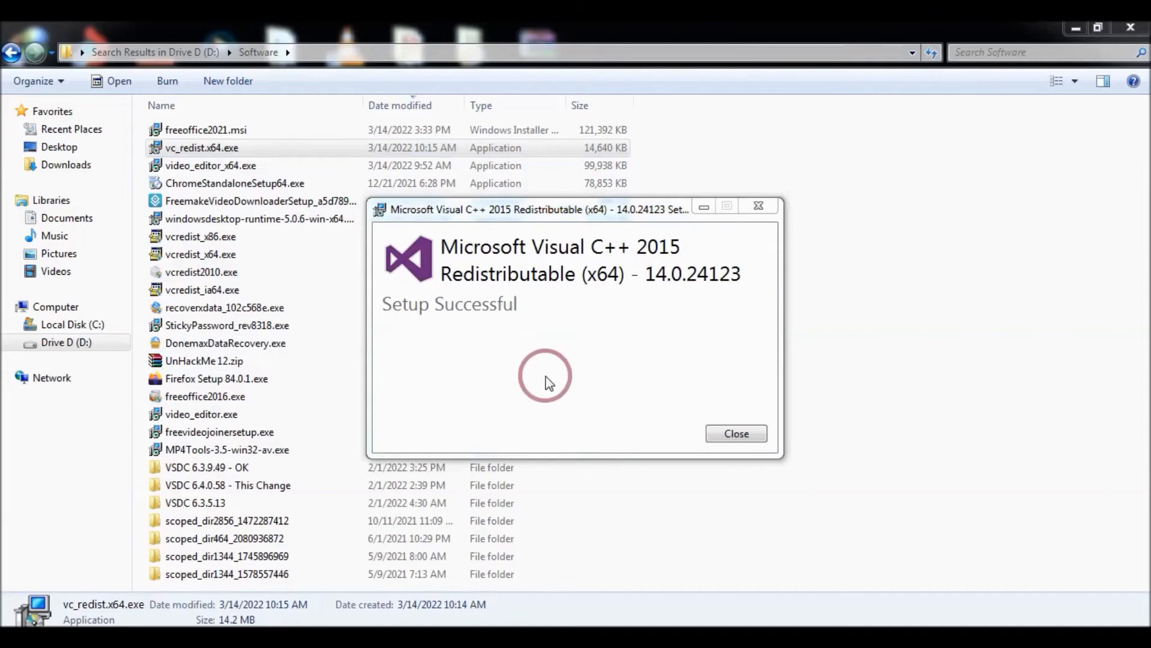
left_click(735, 433)
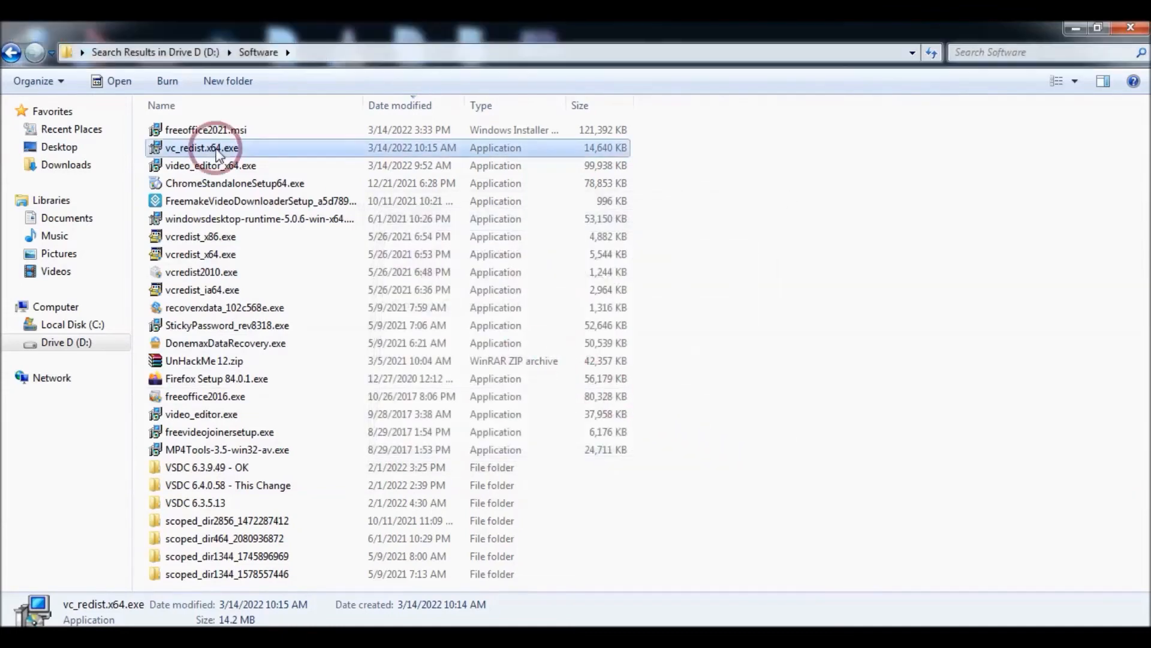
mouse_move(625, 350)
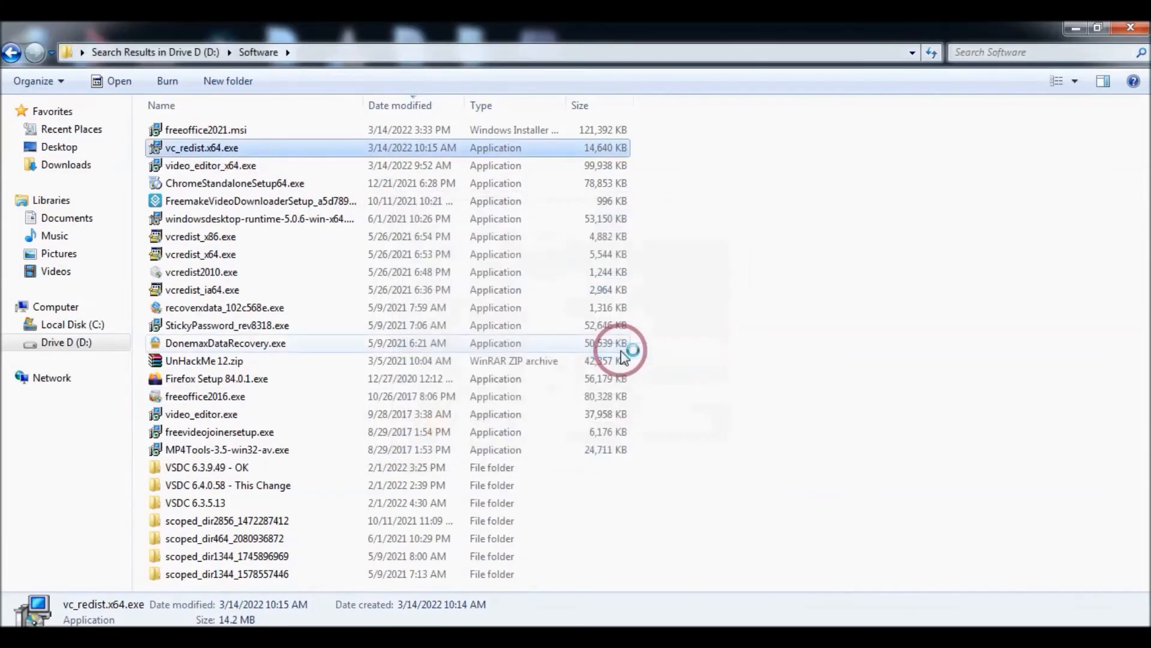
Run vc_redist.x64.exe, accept the license terms, install, and close Setup Successful.
double_click(202, 147)
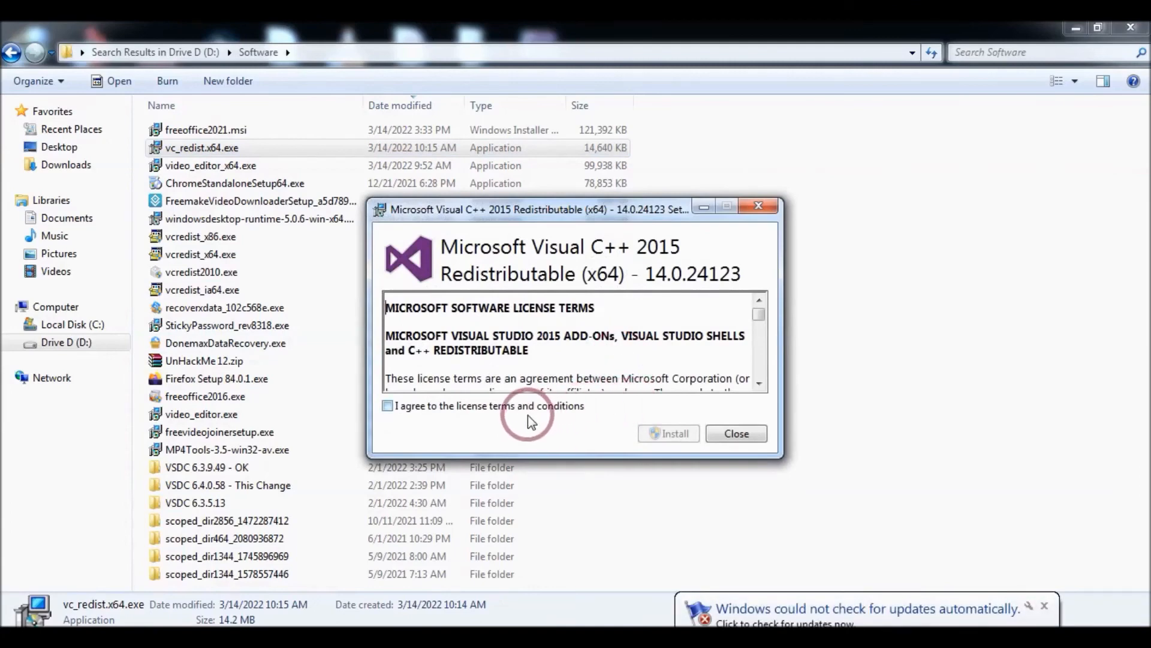
left_click(668, 432)
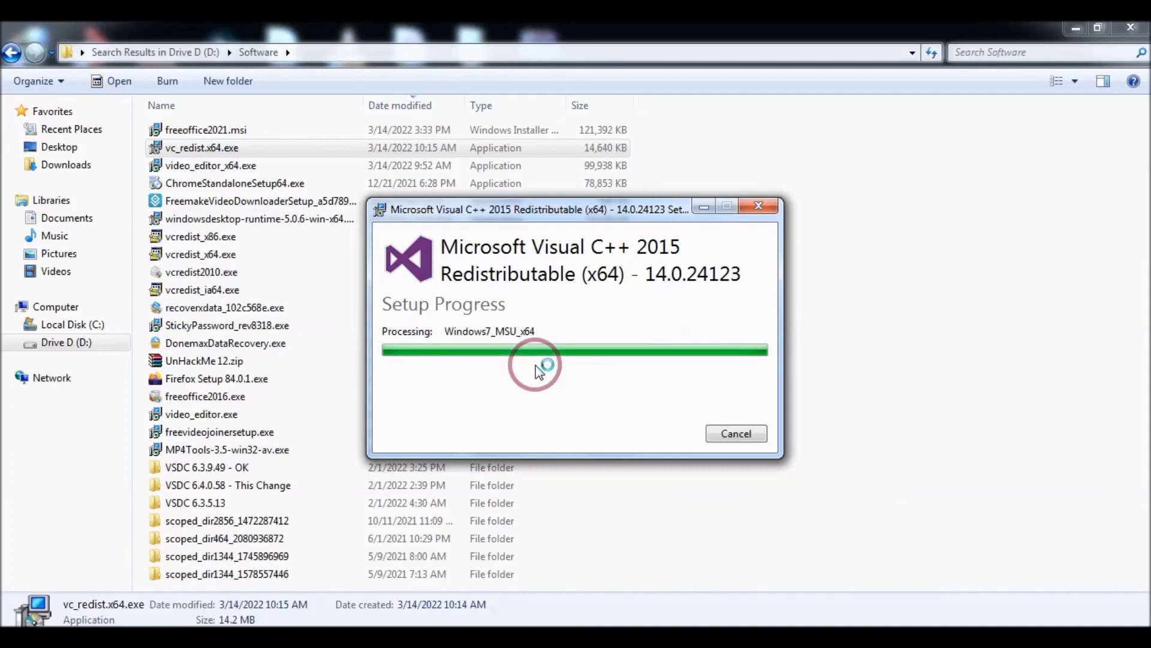
mouse_move(444, 409)
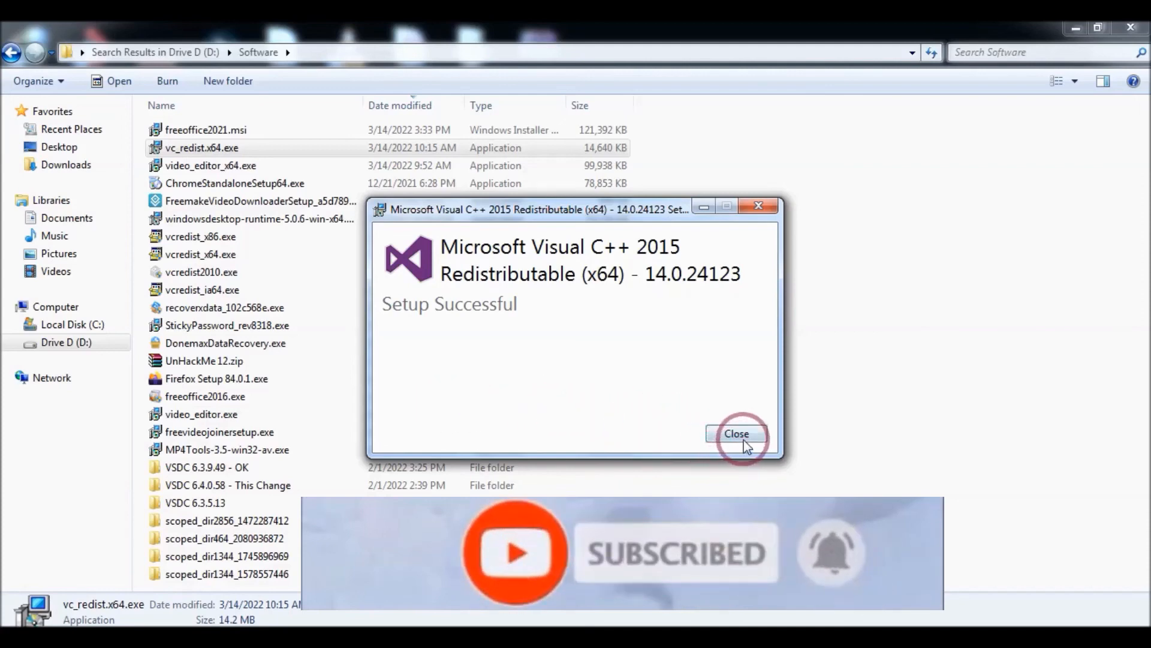
left_click(735, 433)
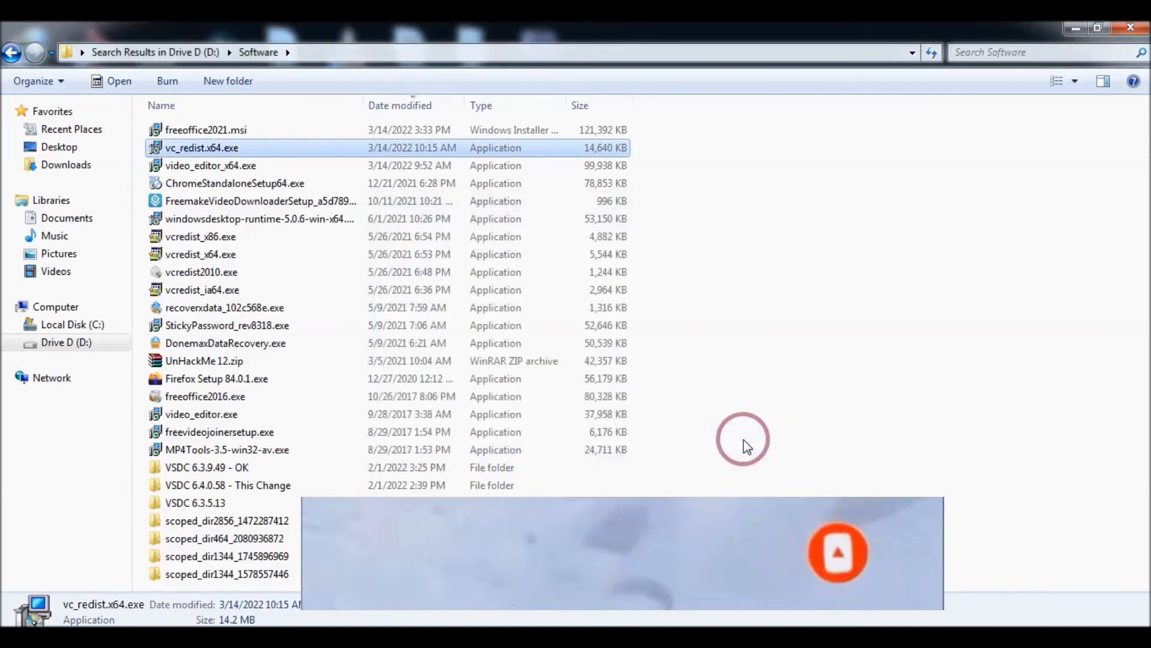